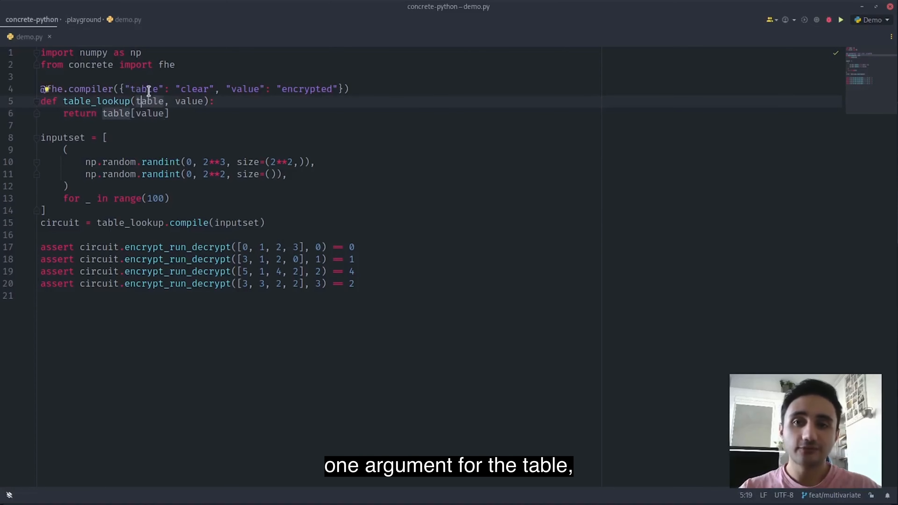
left_click(289, 89)
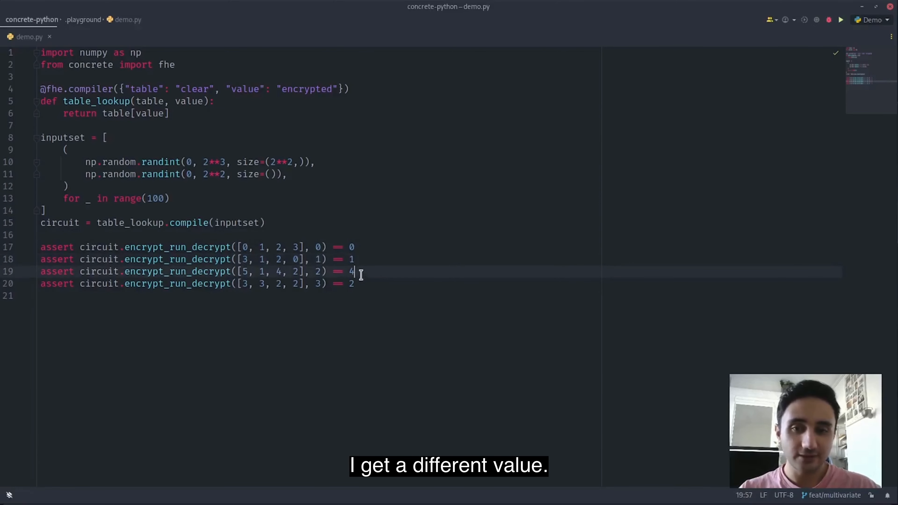
left_click(358, 295)
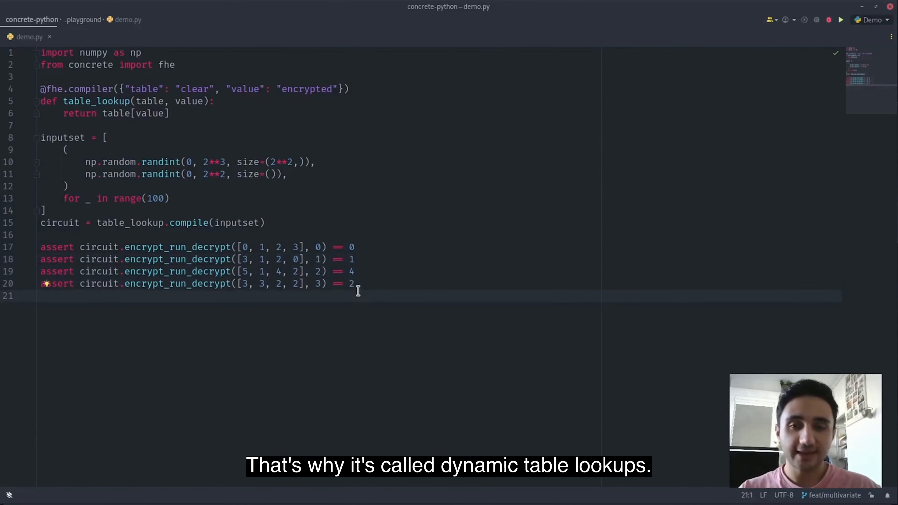
mouse_move(310, 206)
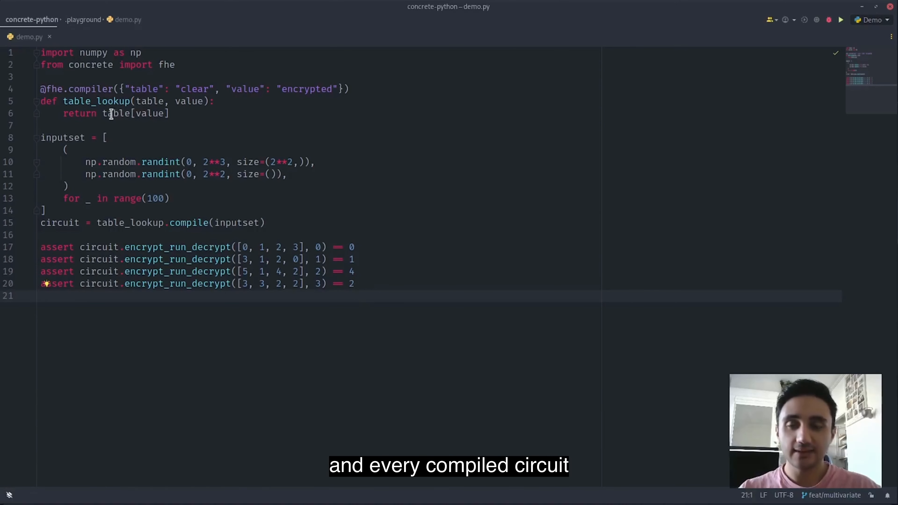
mouse_move(176, 126)
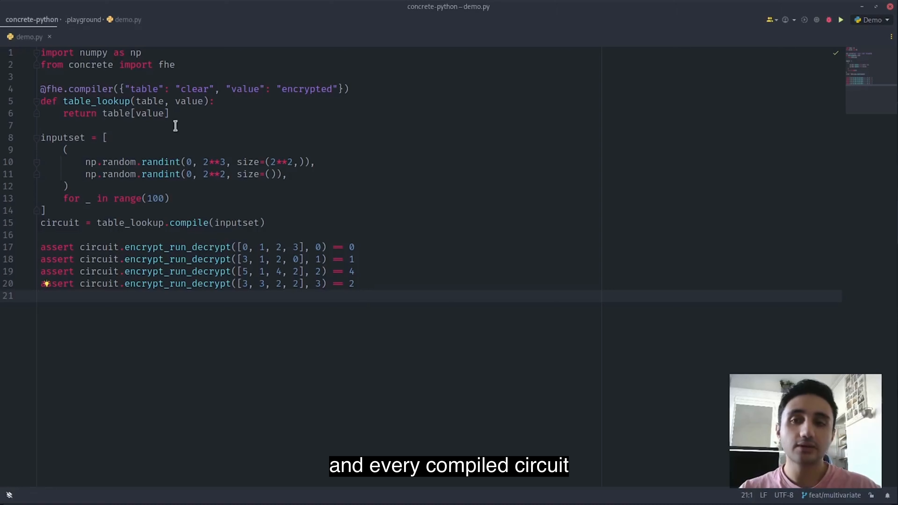